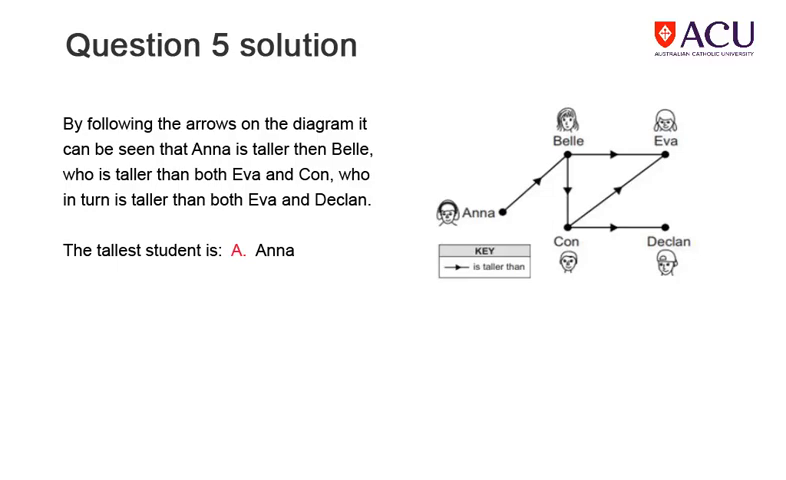
pyautogui.press('right')
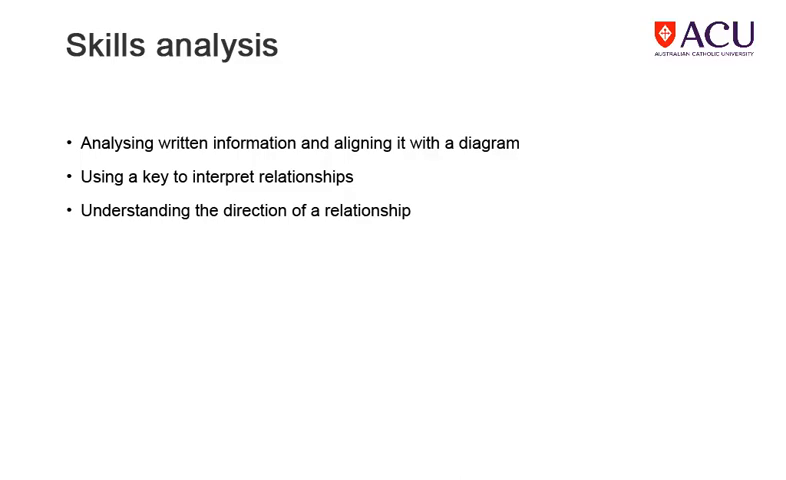
pyautogui.press('Right')
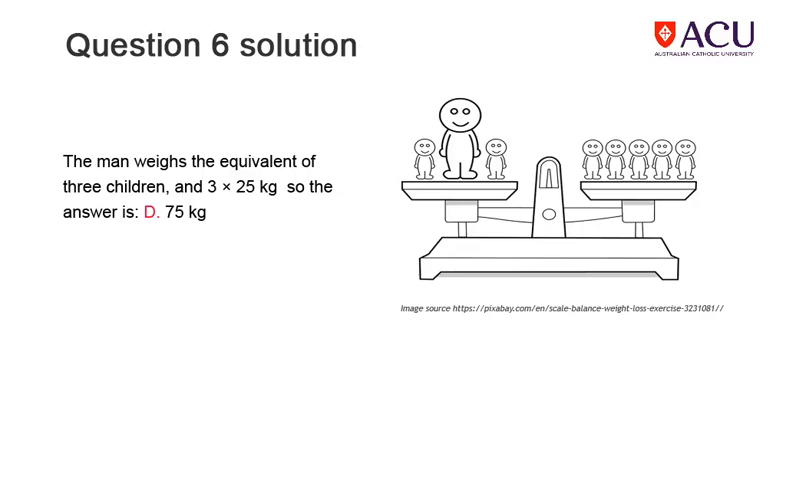
pyautogui.press('right')
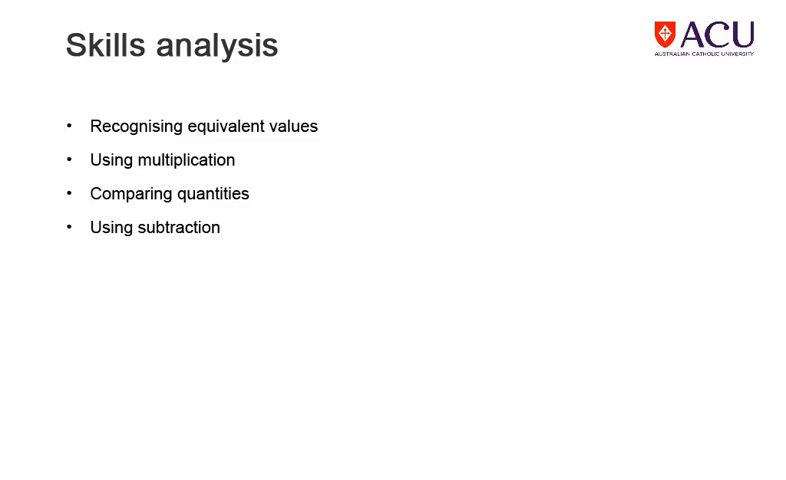
pyautogui.press('Right')
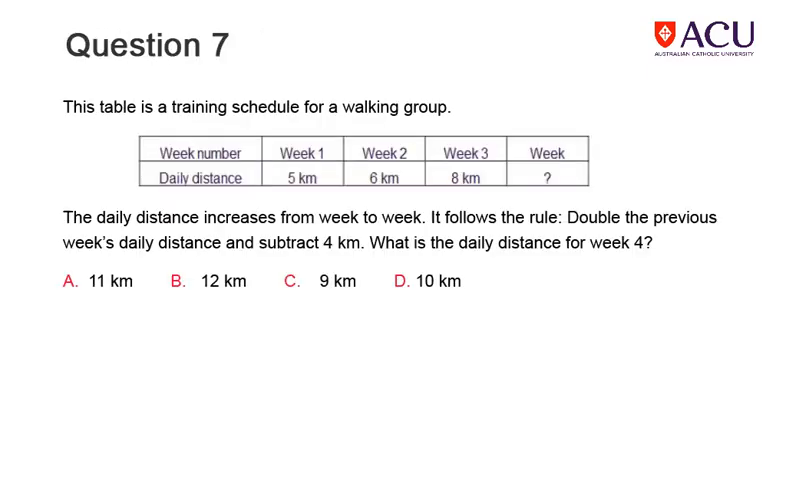